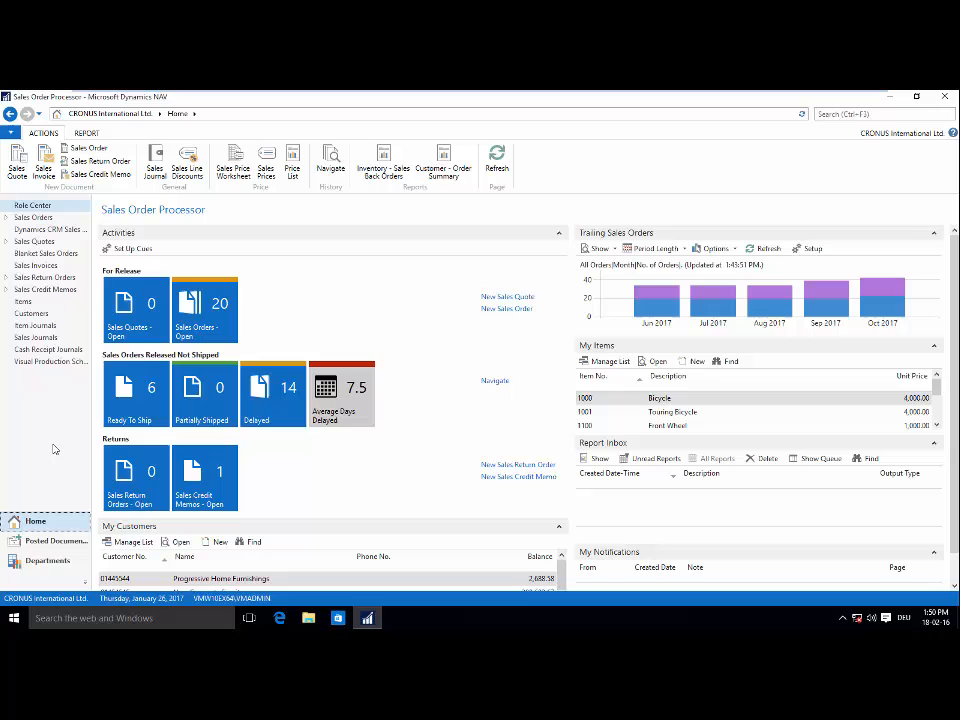
pyautogui.moveTo(40, 562)
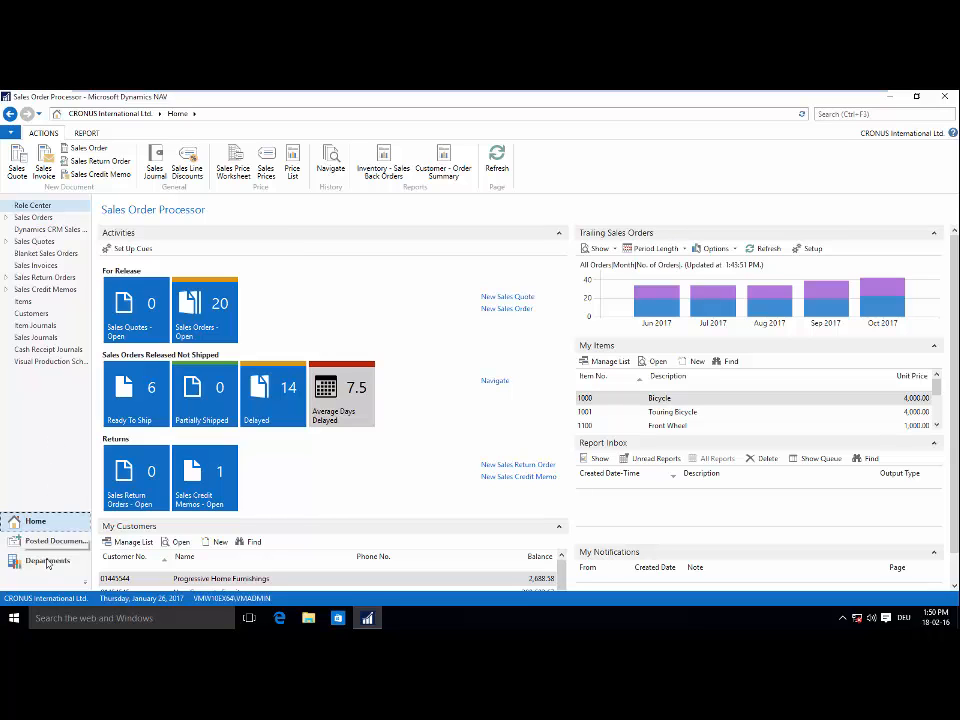
# Go from the Sales Order Processor home page to the Departments page
pyautogui.click(46, 560)
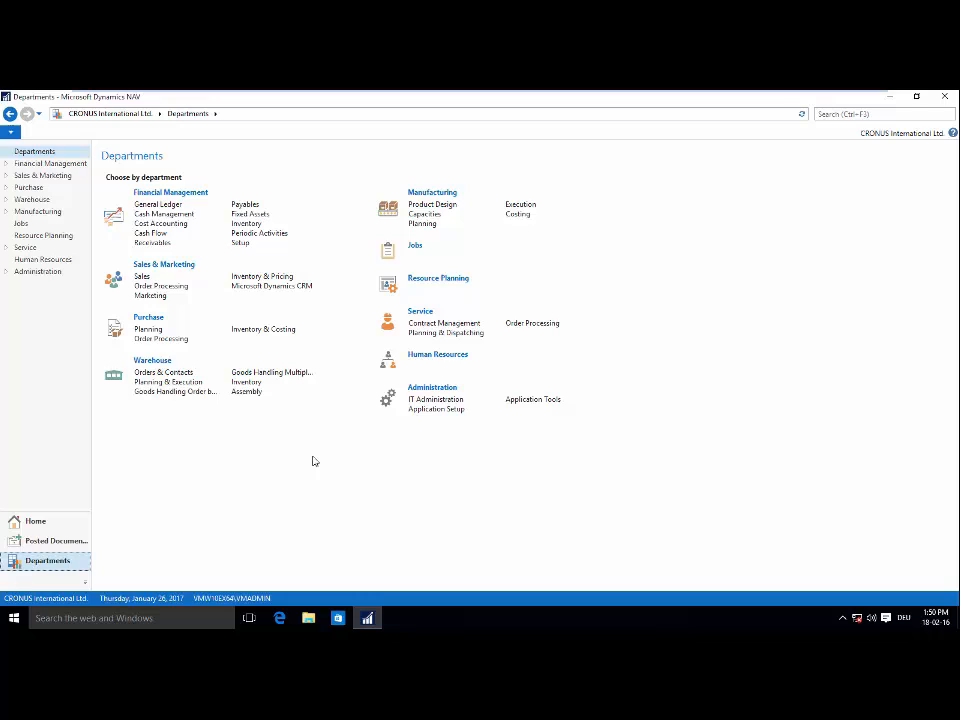
pyautogui.moveTo(317, 453)
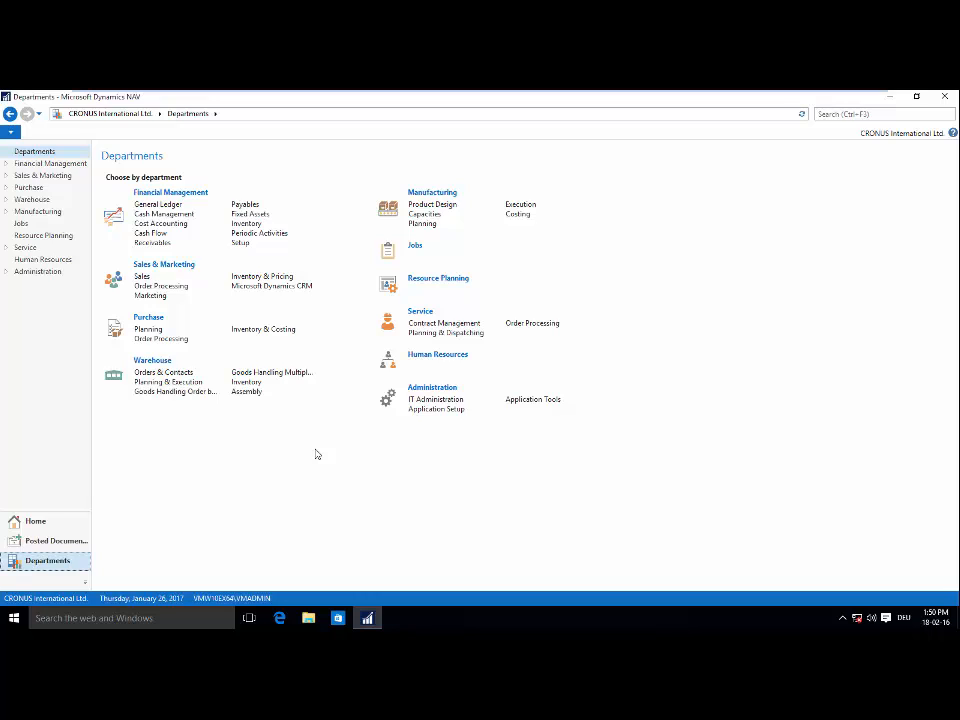
pyautogui.moveTo(433, 209)
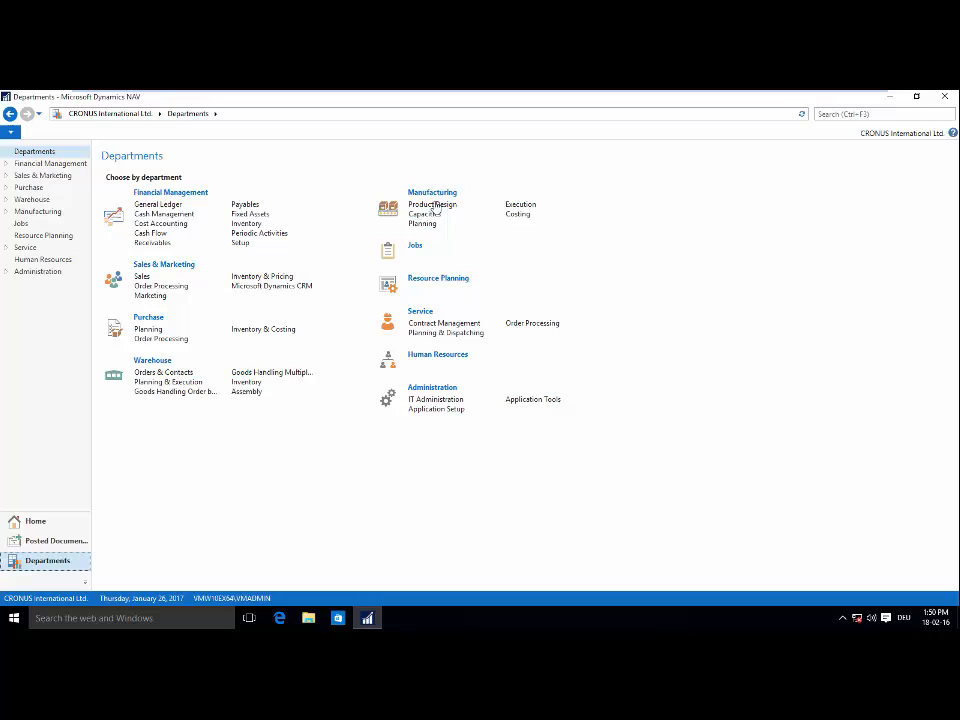
pyautogui.moveTo(322, 397)
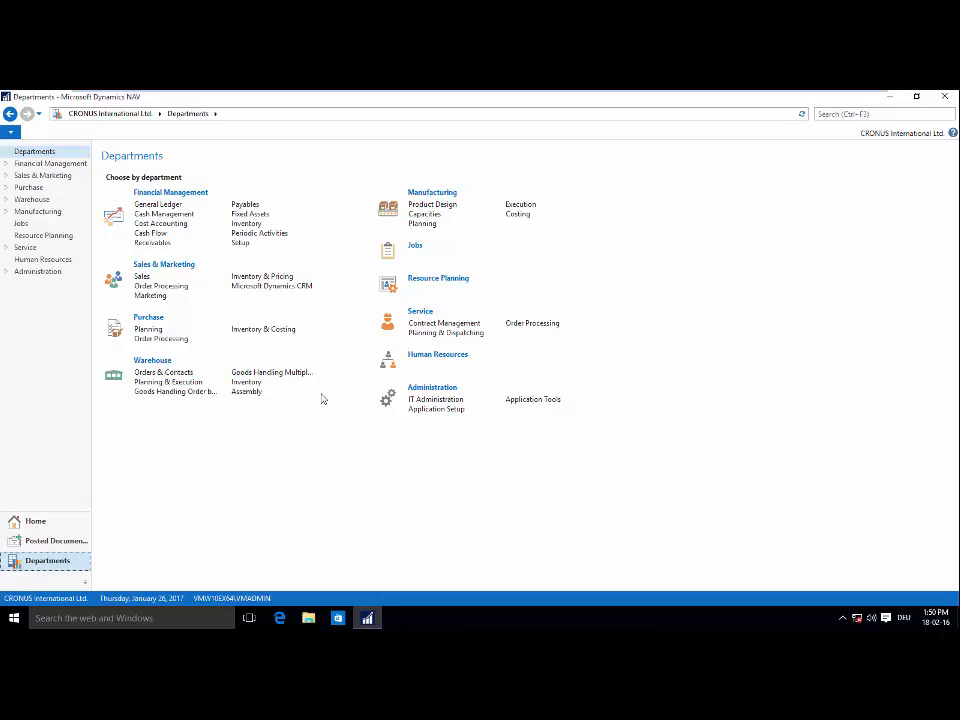
pyautogui.moveTo(460, 216)
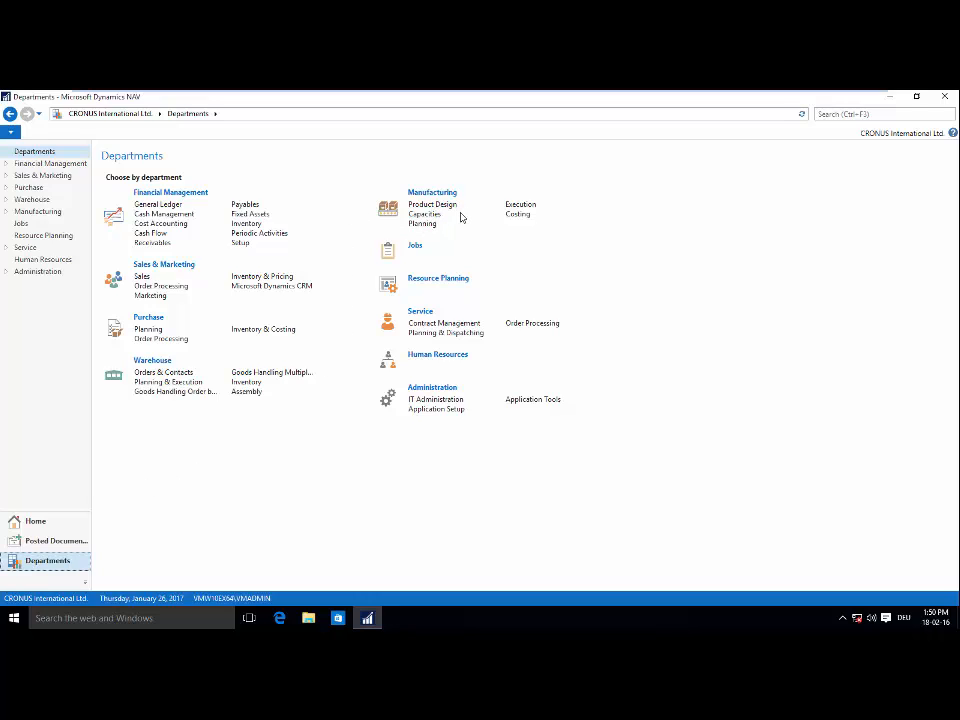
pyautogui.moveTo(420, 230)
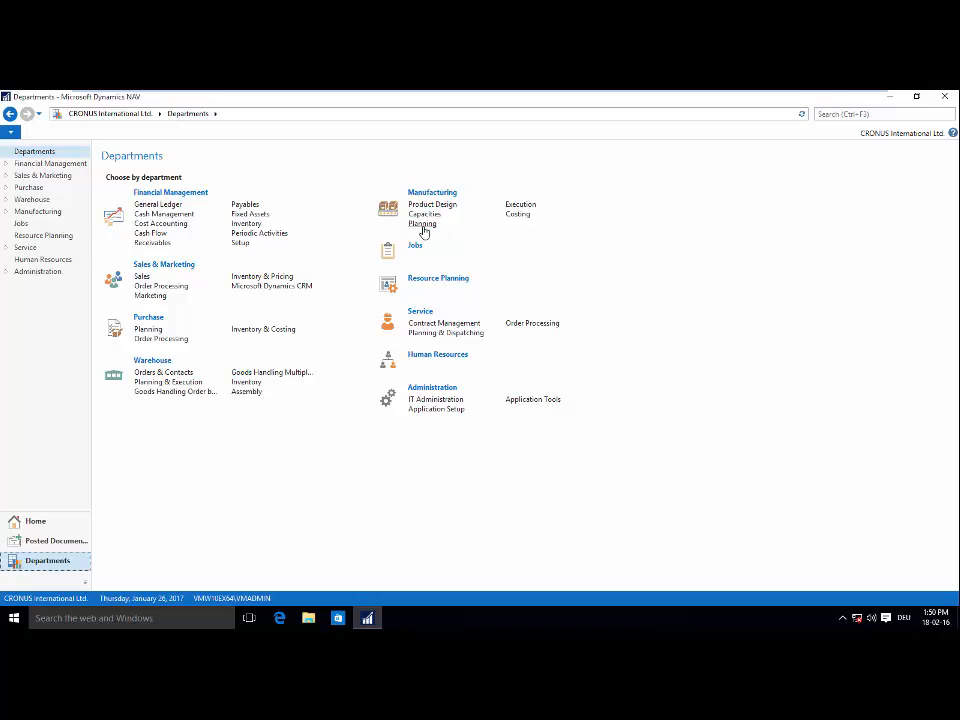
# Browse Manufacturing Planning and Execution, then open the Visual Production Scheduler
pyautogui.click(421, 223)
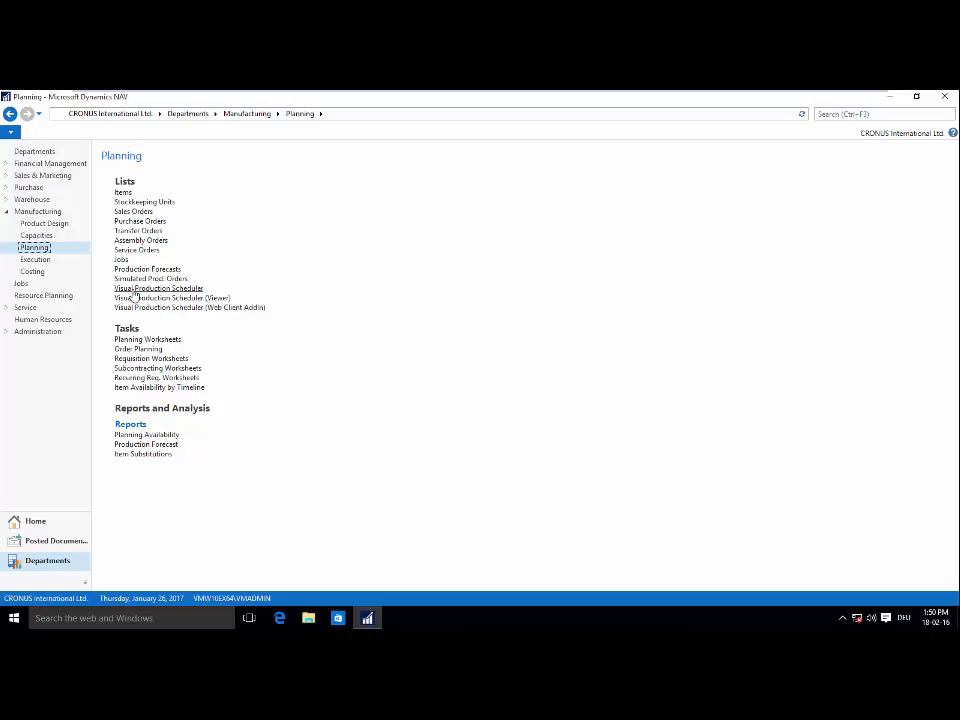
pyautogui.moveTo(90, 276)
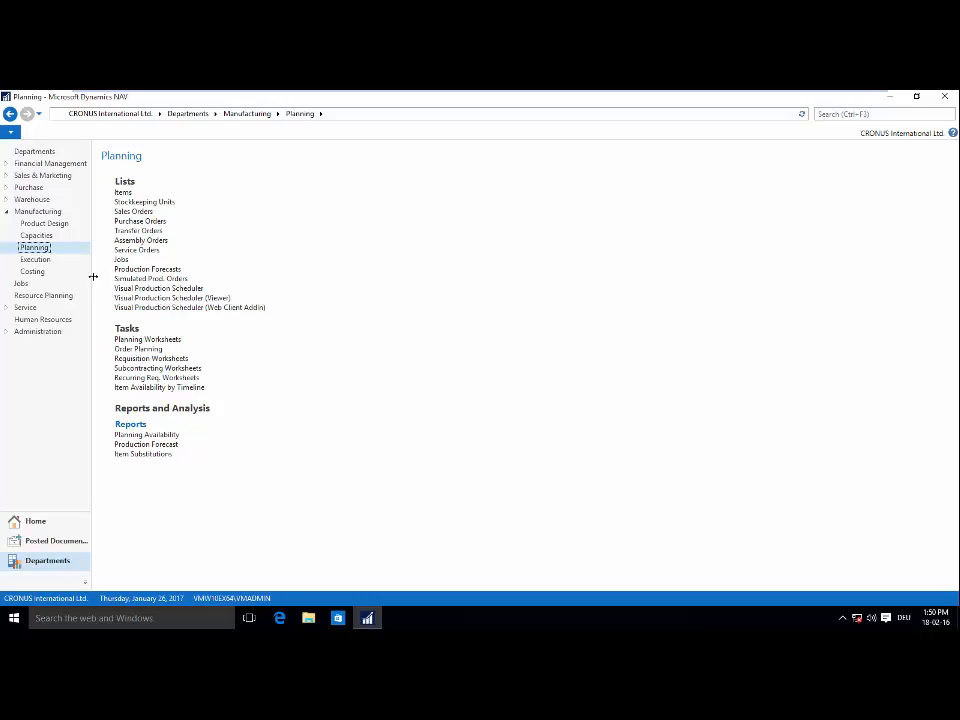
pyautogui.click(35, 259)
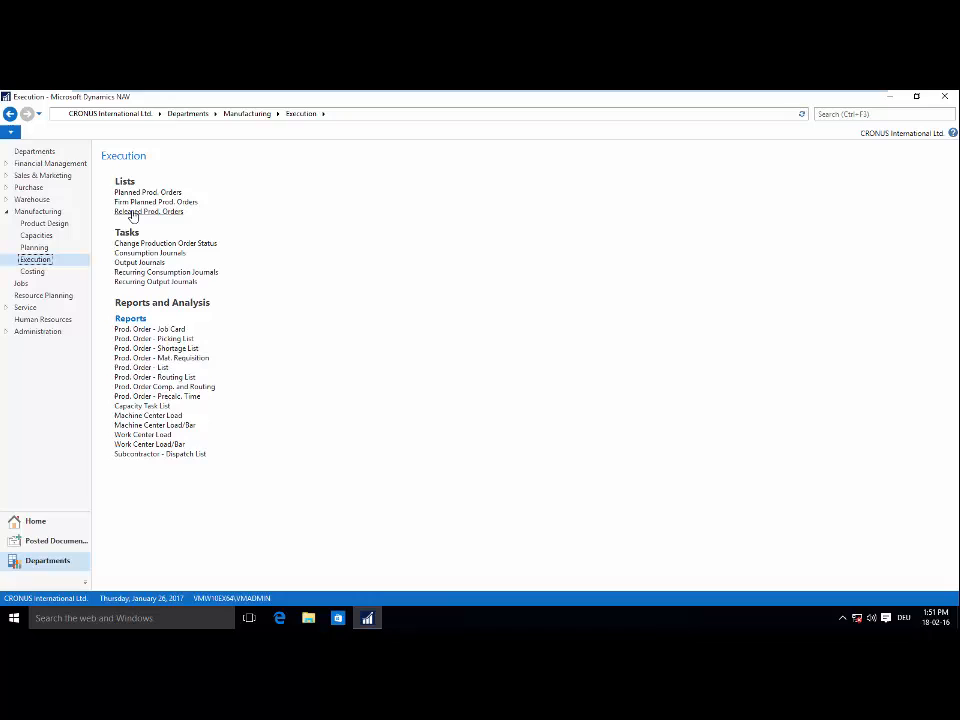
pyautogui.click(34, 247)
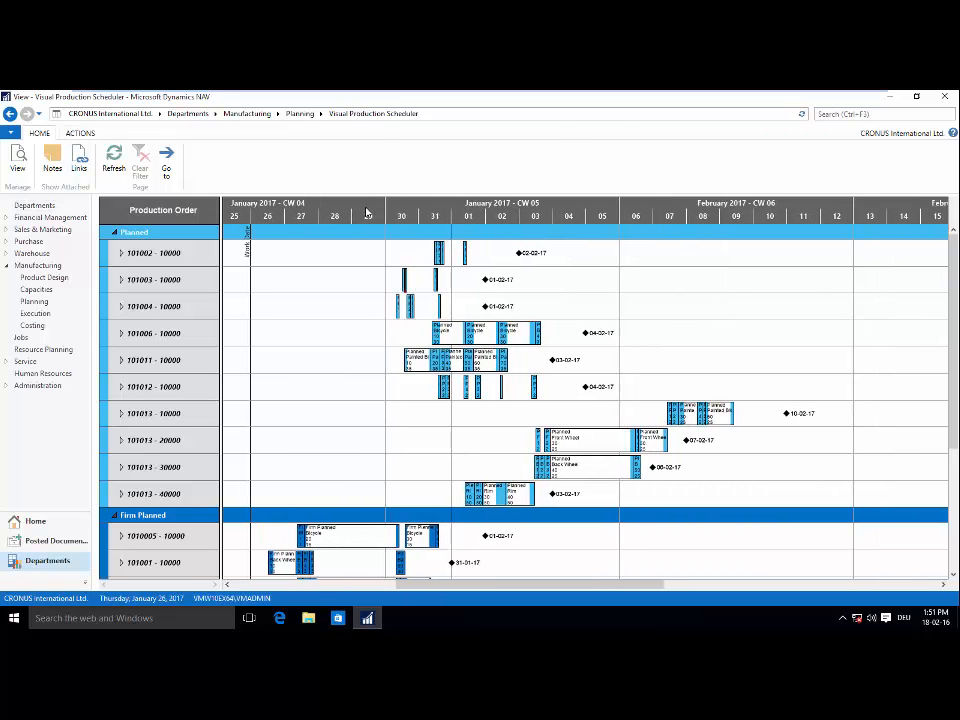
# Turn on Histogram View, scroll the production orders, and bring up VPS Setup
pyautogui.click(82, 135)
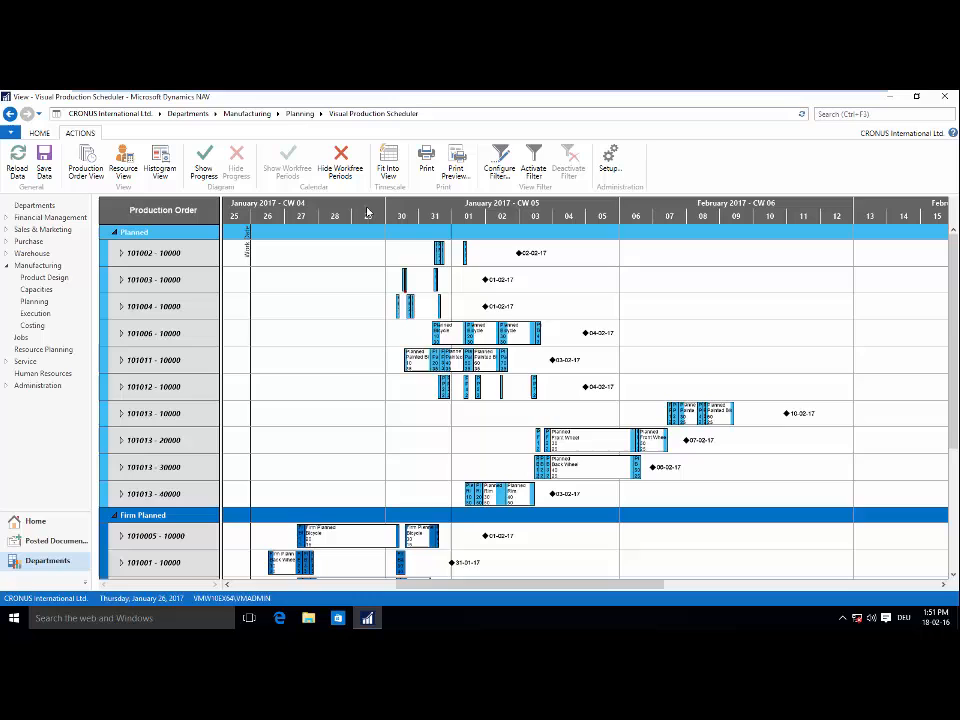
pyautogui.moveTo(78, 307)
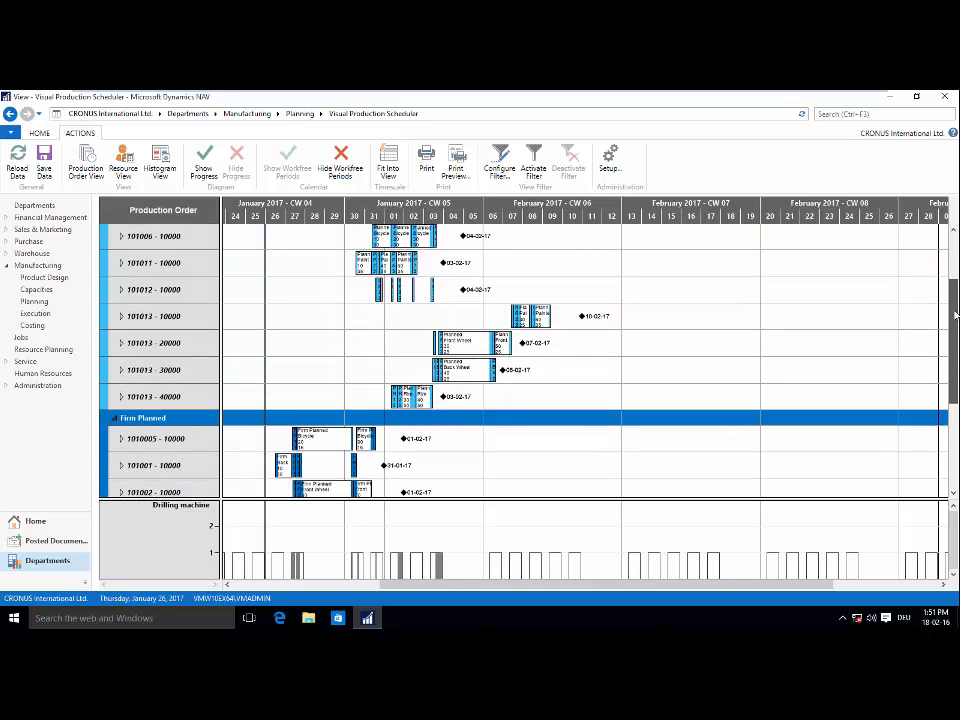
pyautogui.scroll(-3)
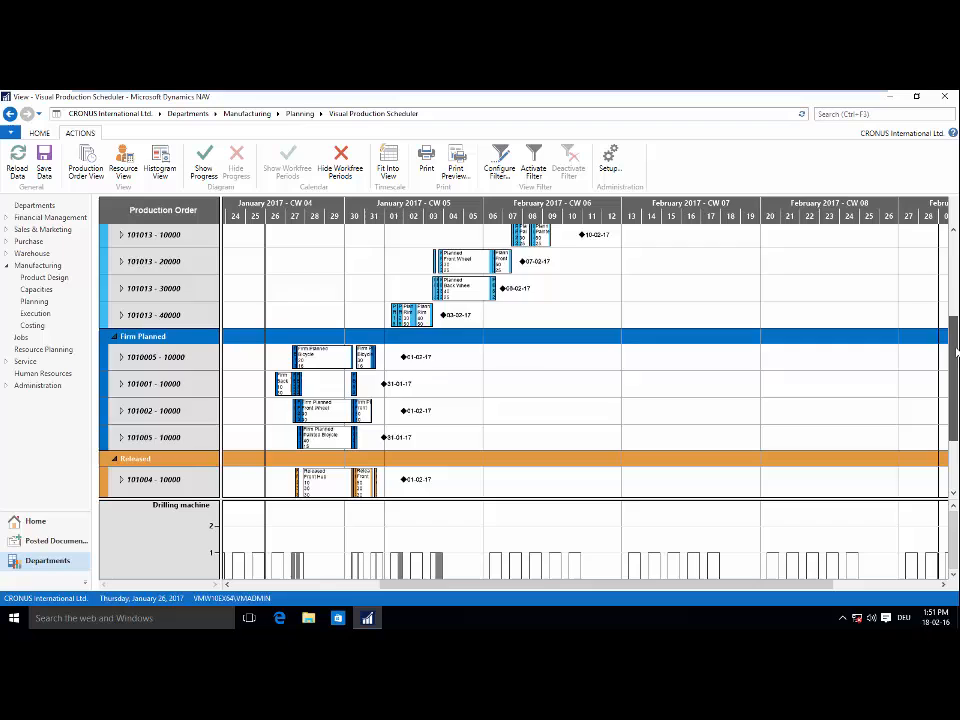
pyautogui.scroll(-3)
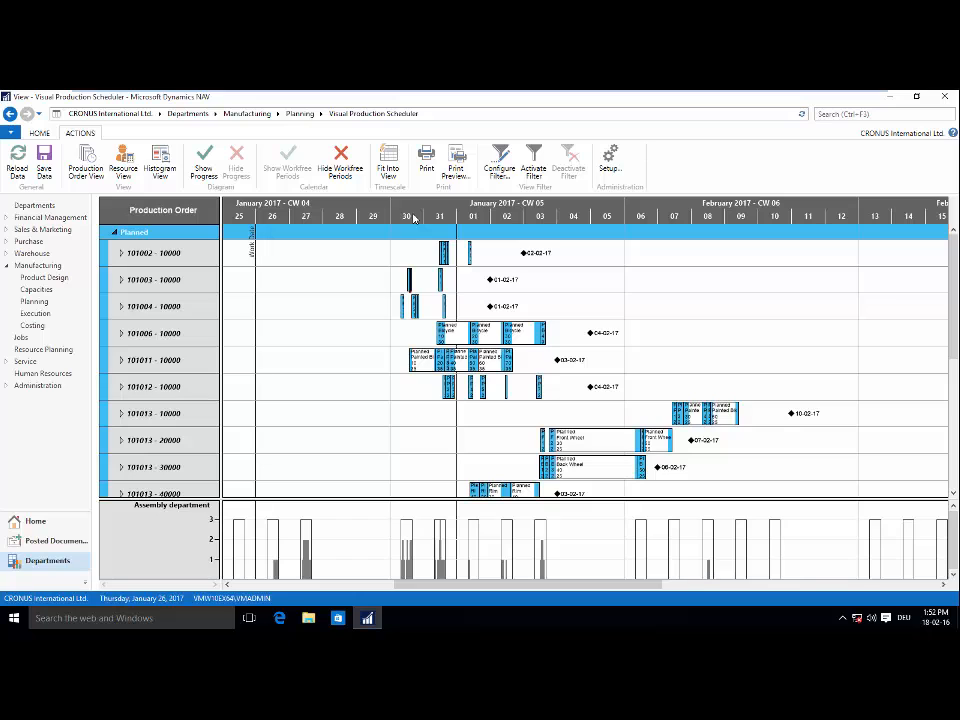
pyautogui.moveTo(610, 202)
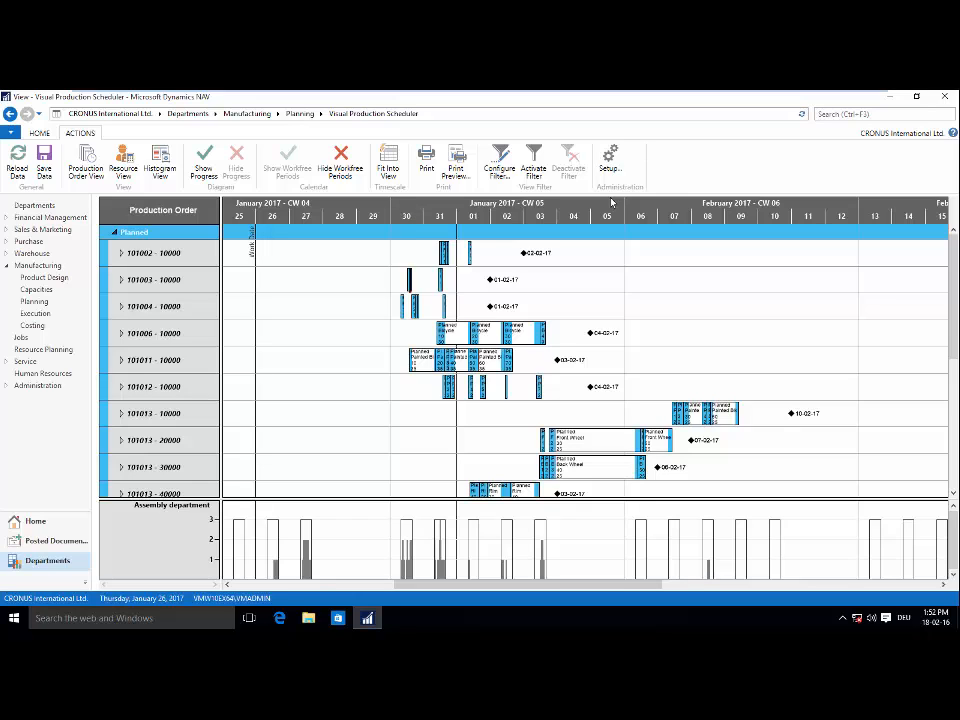
pyautogui.click(609, 158)
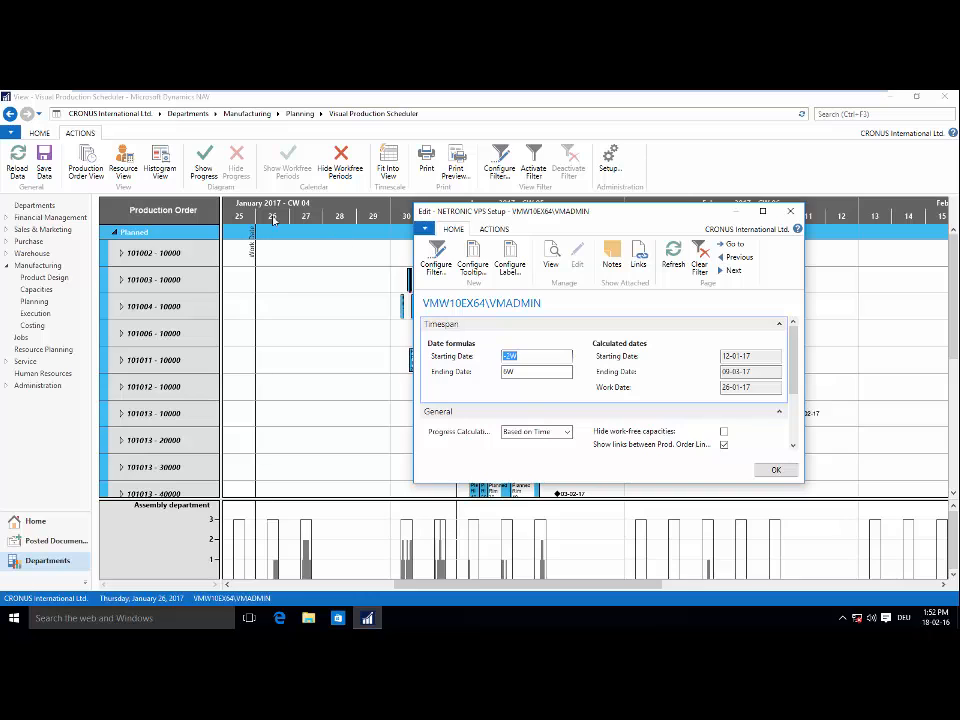
pyautogui.moveTo(246, 366)
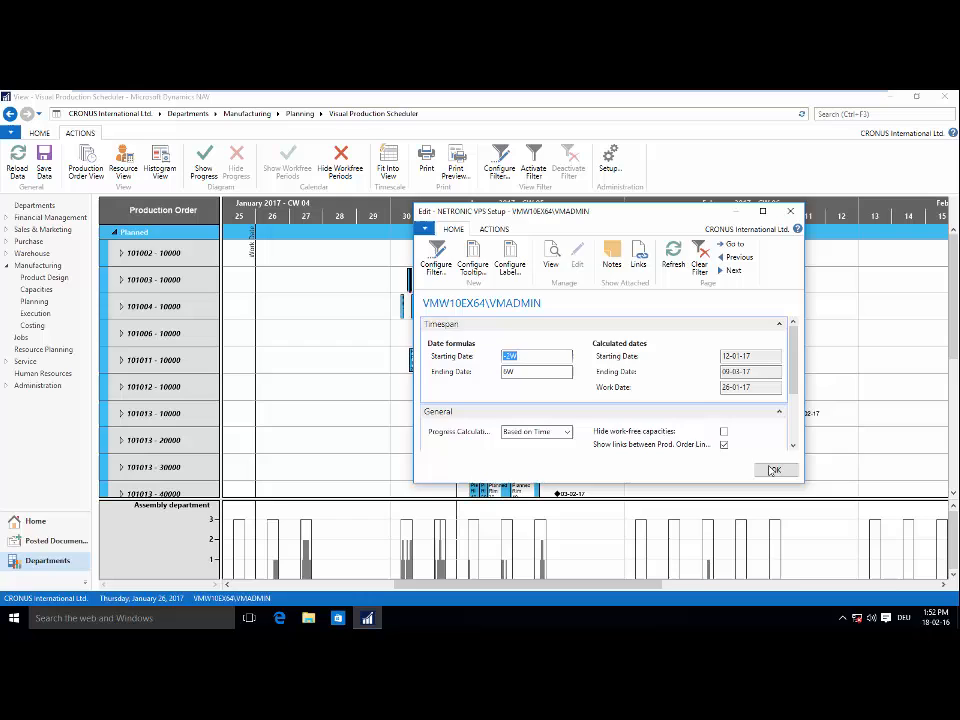
# Close the NETRONIC VPS Setup window with OK, keeping the timespan date formulas
pyautogui.click(776, 470)
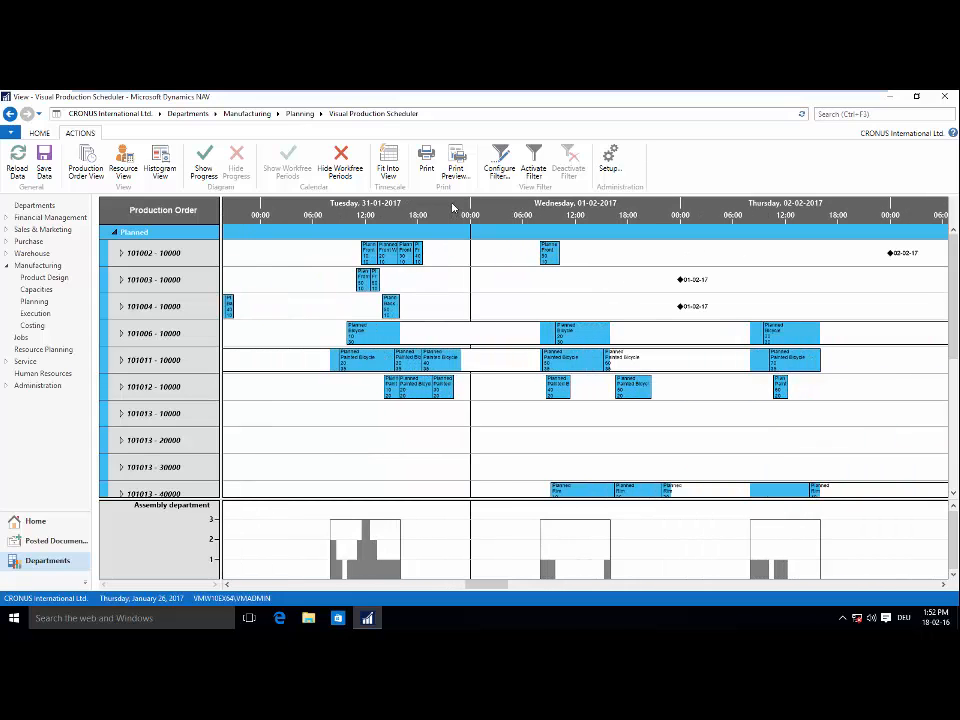
# Expand order 101002 to show its operations by department and machine
pyautogui.click(120, 247)
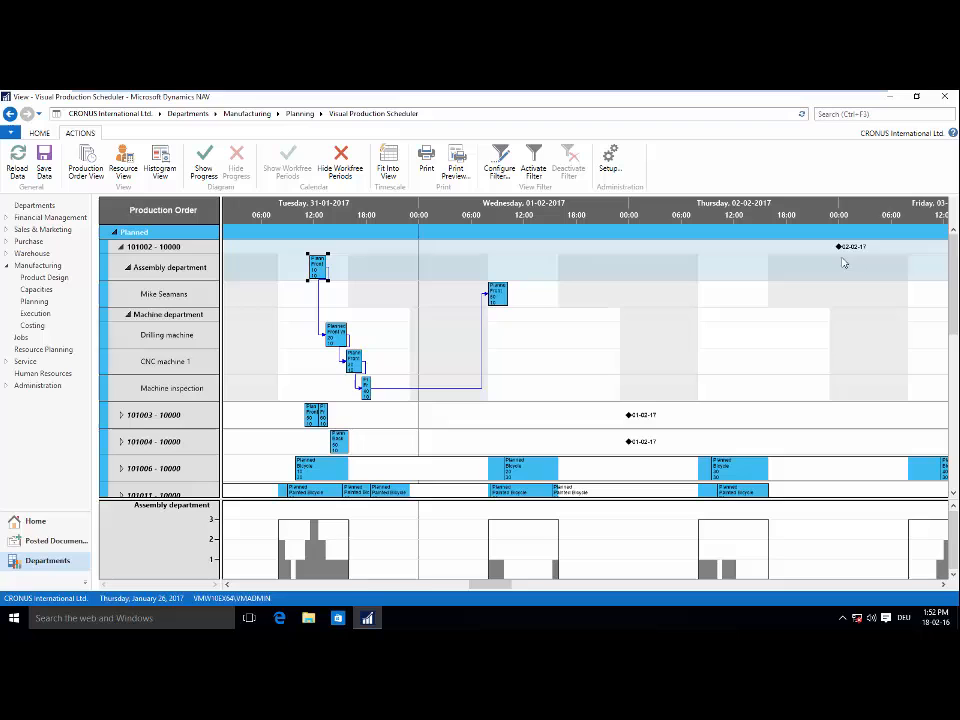
pyautogui.moveTo(833, 267)
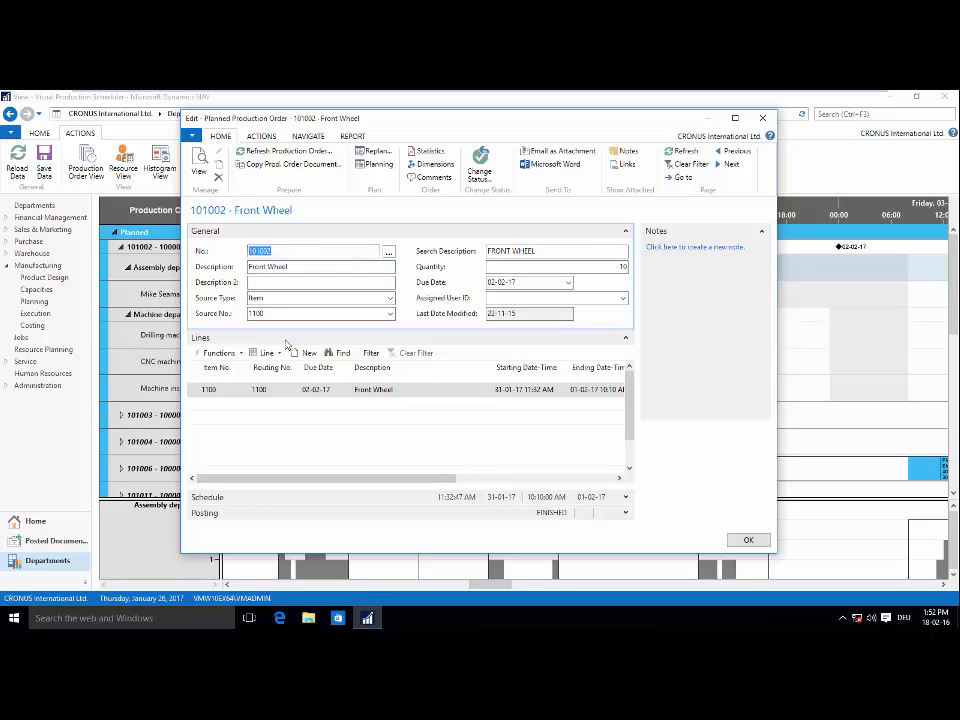
pyautogui.moveTo(305, 355)
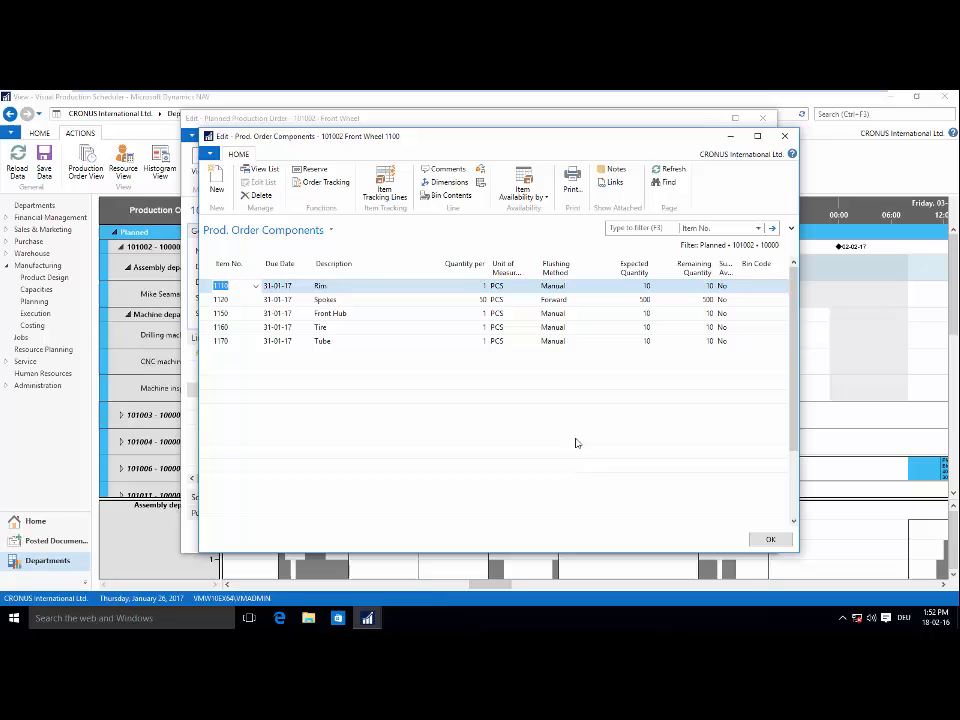
pyautogui.moveTo(769, 539)
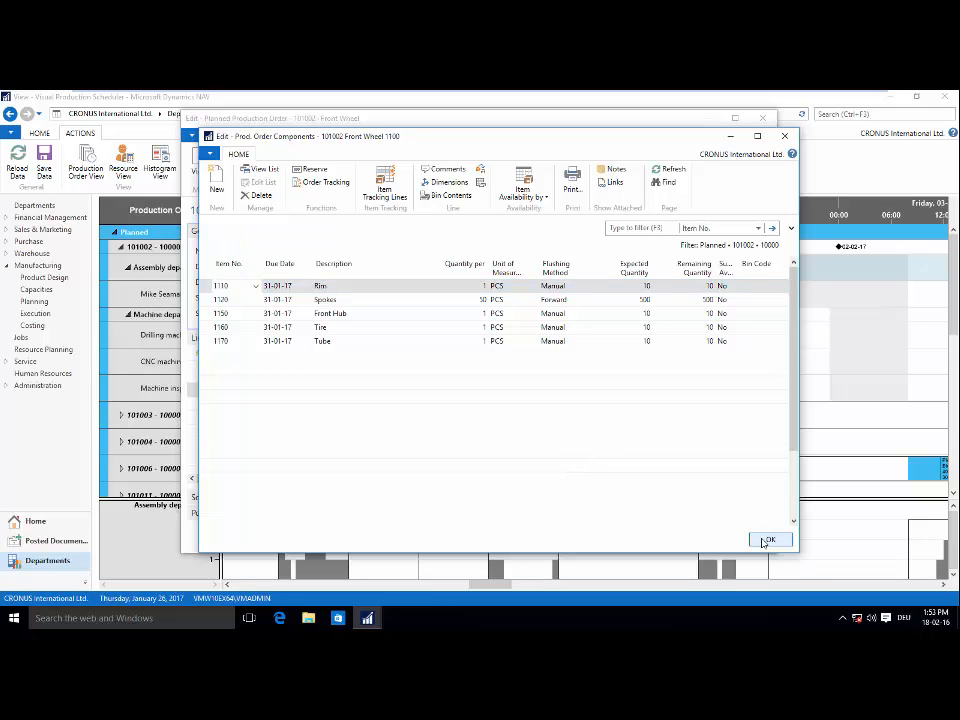
# Close the Front Wheel components list (rim, spokes, hub, tire, tube)
pyautogui.click(770, 539)
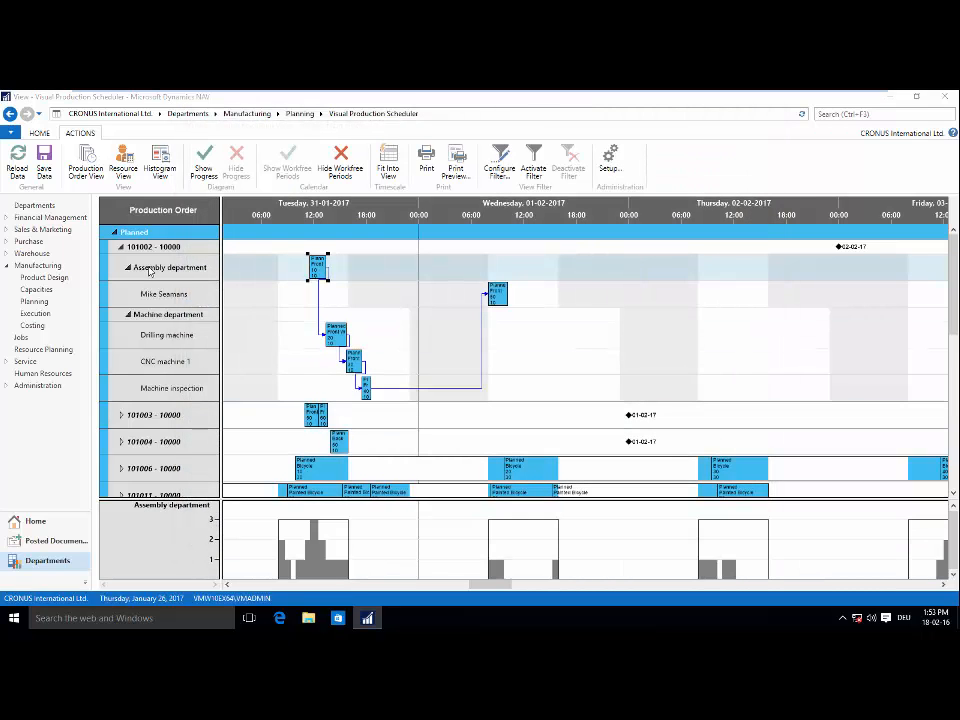
# Open the Assembly department Work Center Card and scroll to its scheduling capacity
pyautogui.doubleClick(168, 267)
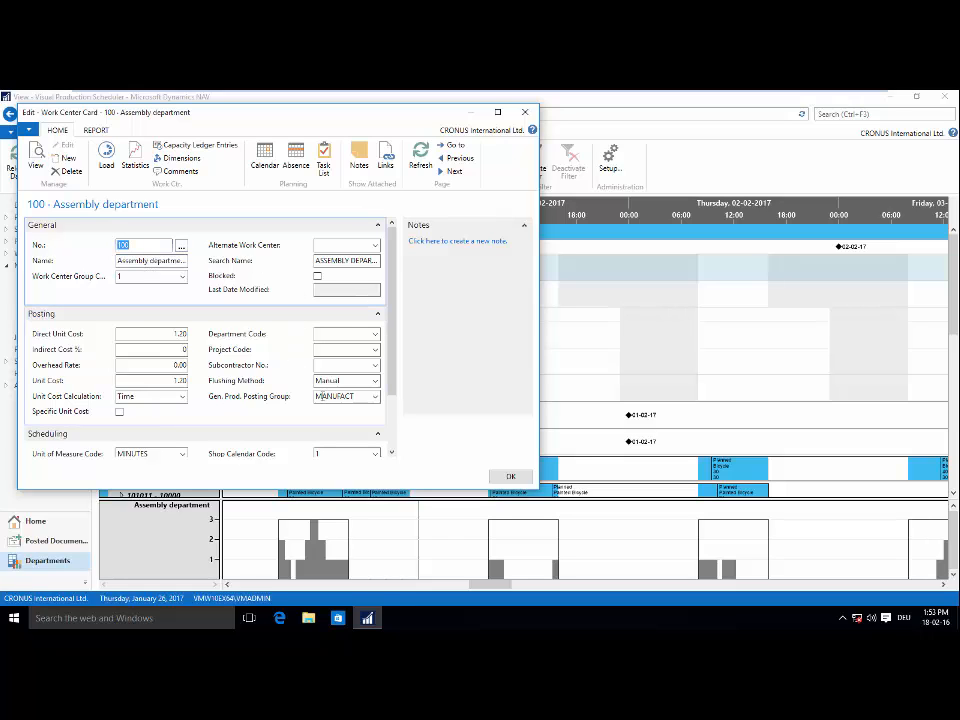
pyautogui.scroll(-3)
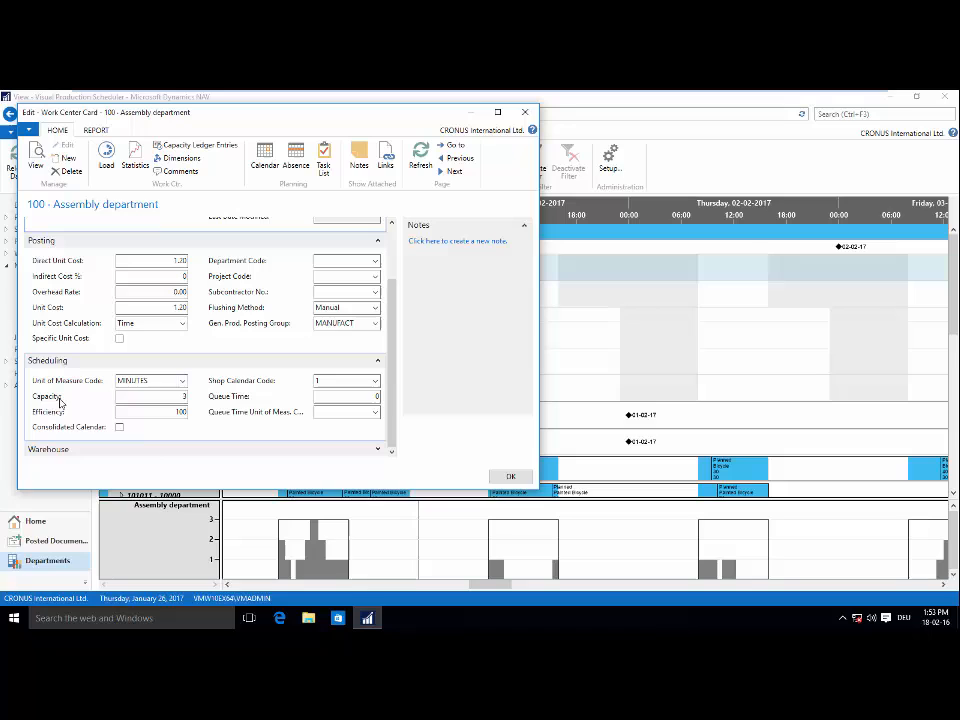
pyautogui.moveTo(530, 512)
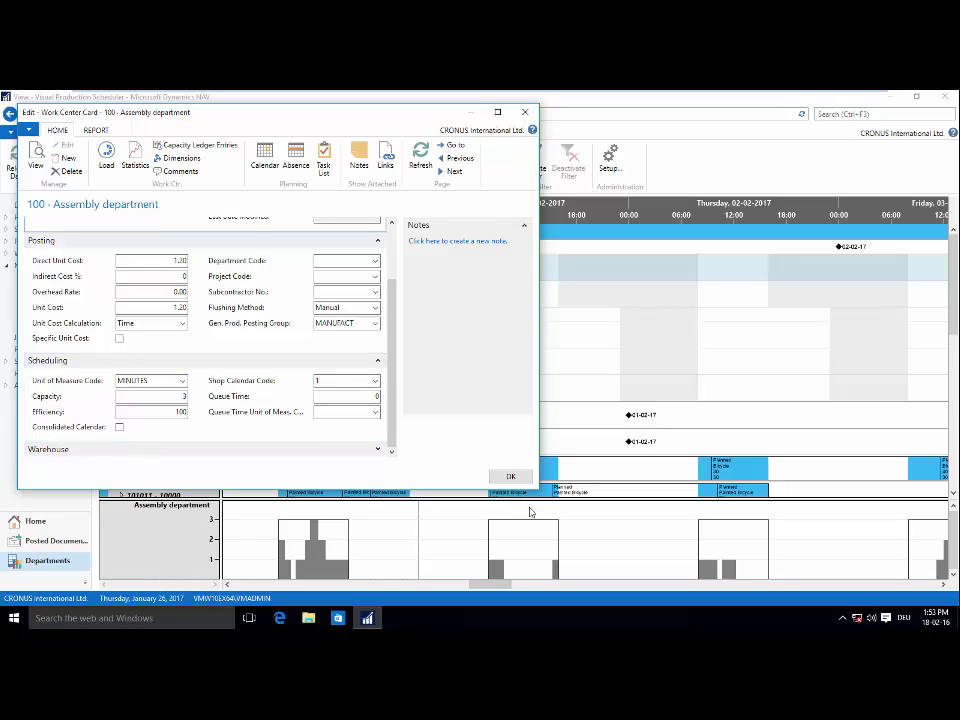
pyautogui.moveTo(171, 528)
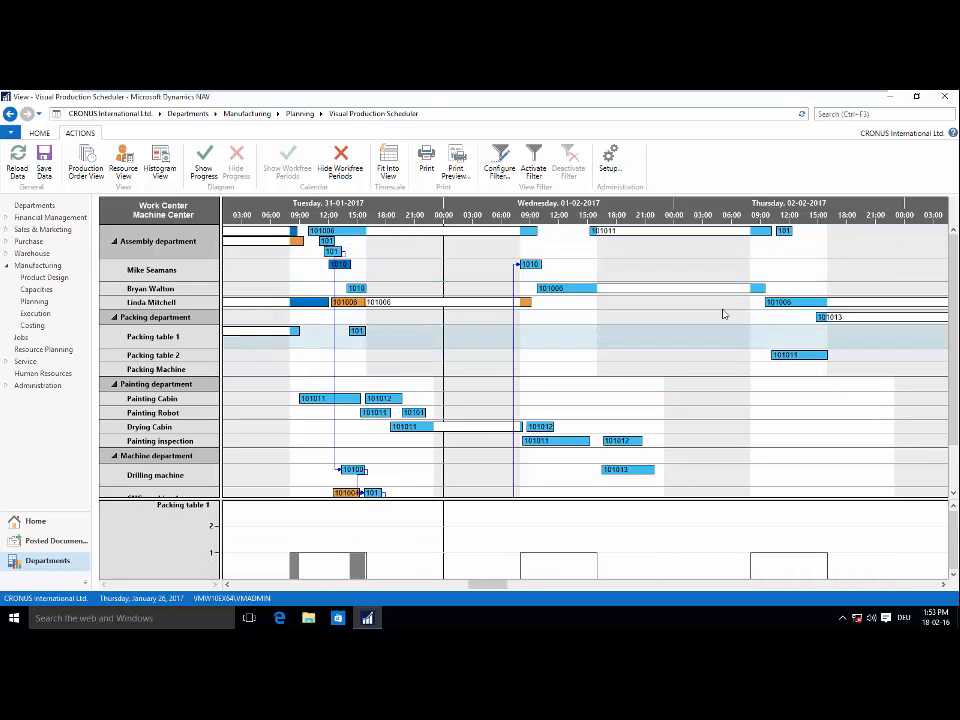
# Scroll the work and machine centers in Resource View, then switch to Histogram View
pyautogui.scroll(-3)
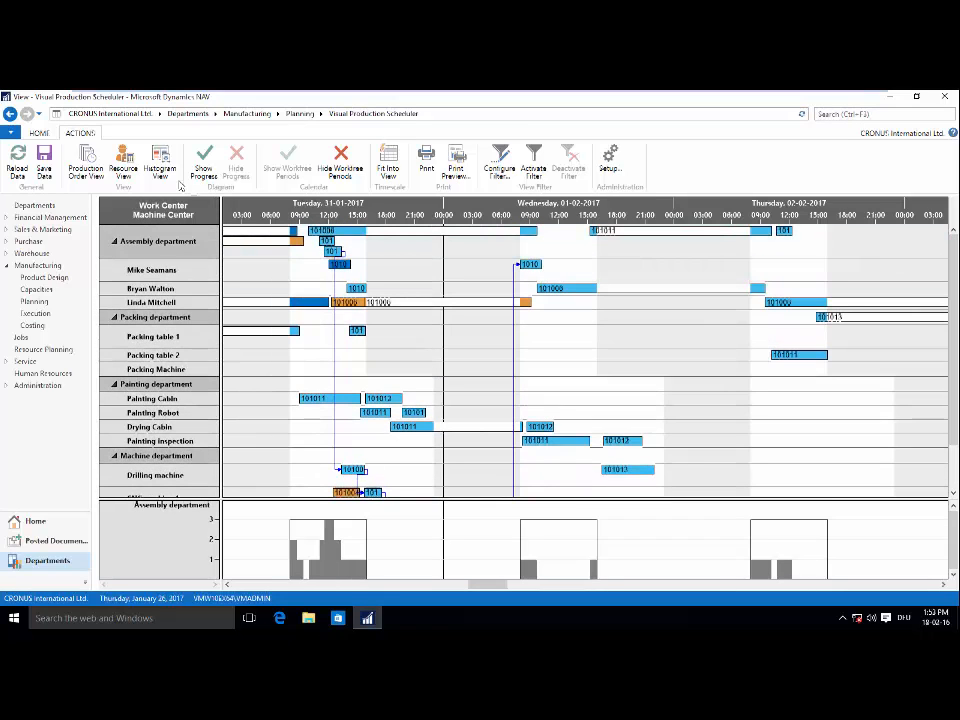
pyautogui.click(160, 160)
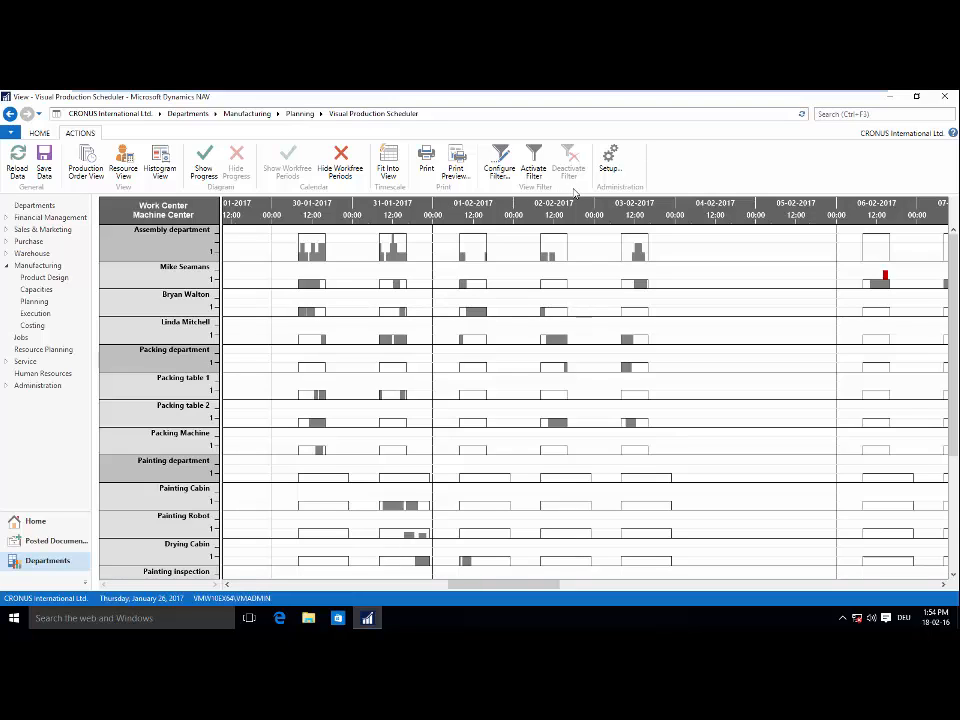
pyautogui.moveTo(553, 135)
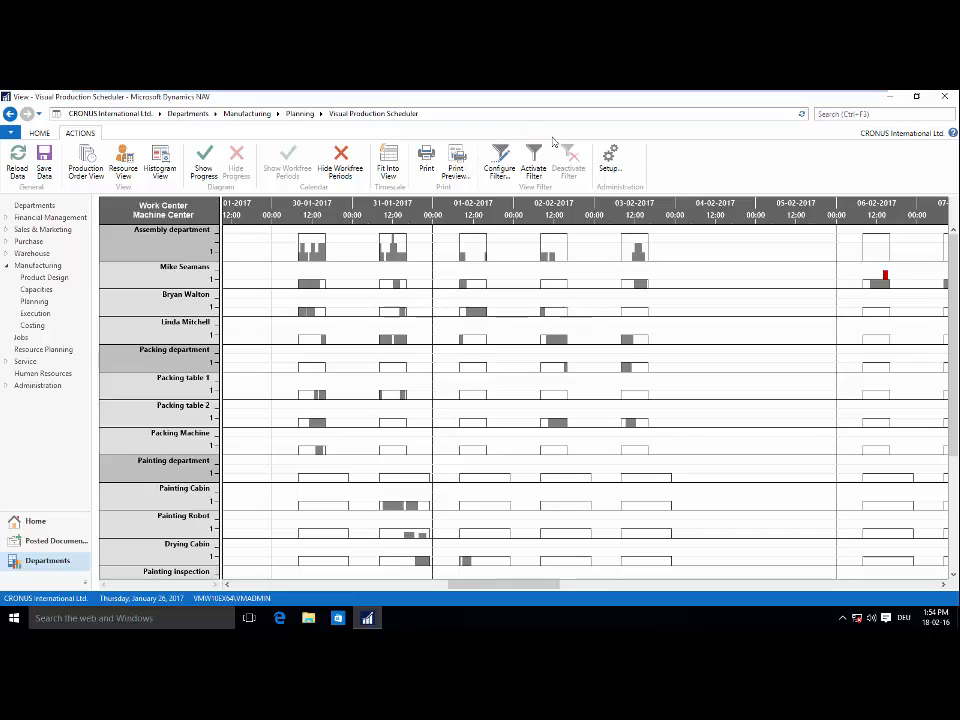
pyautogui.moveTo(344, 197)
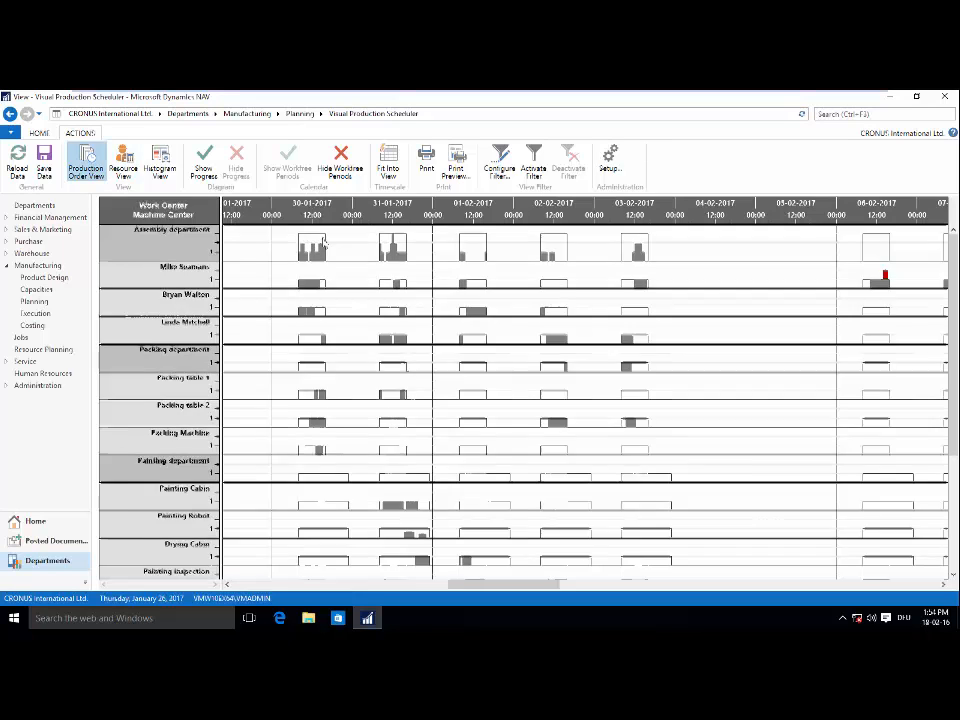
# Switch the scheduler back to Production Order View after reviewing the load histograms
pyautogui.click(87, 161)
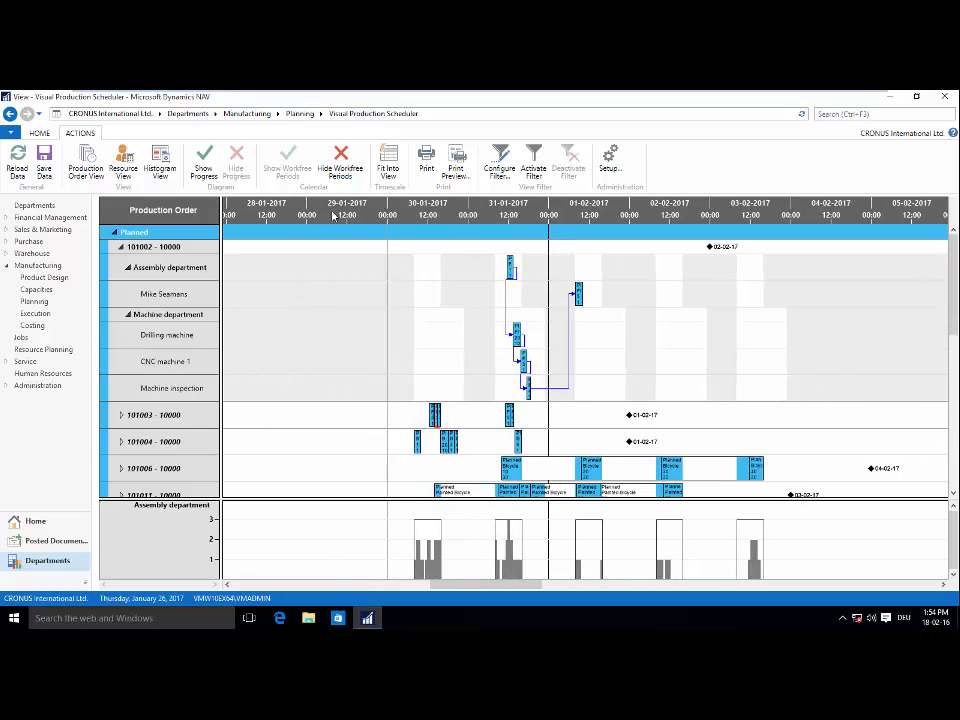